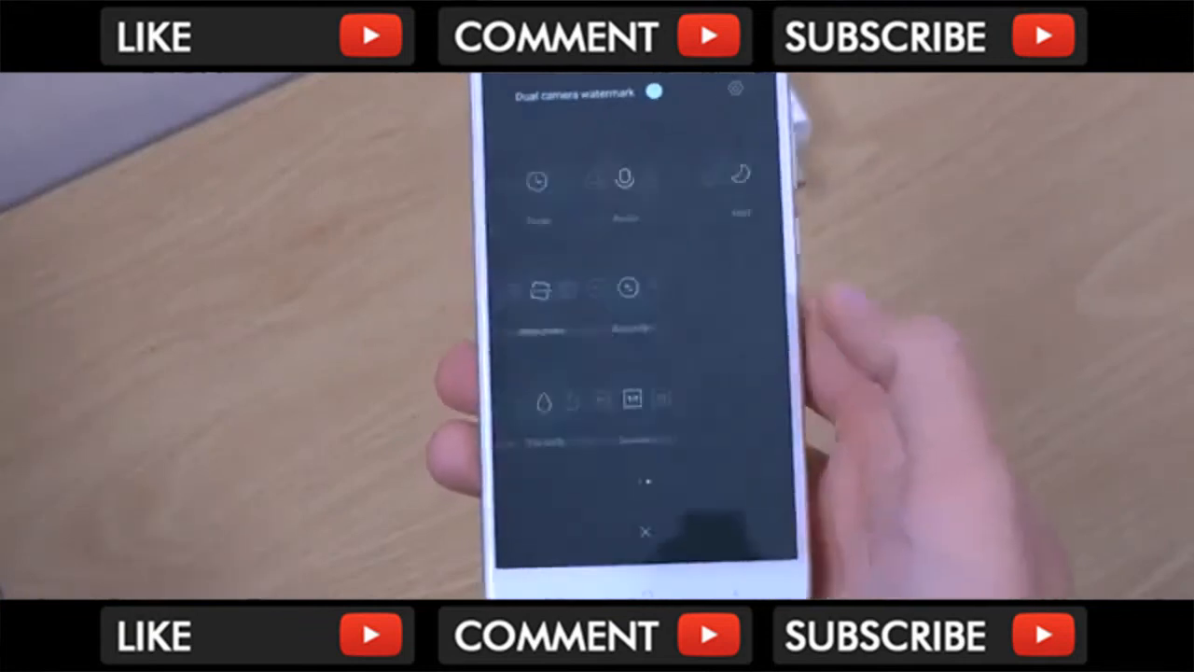
- Open Camera settings from the gear icon in the shooting modes menu
left_click(735, 89)
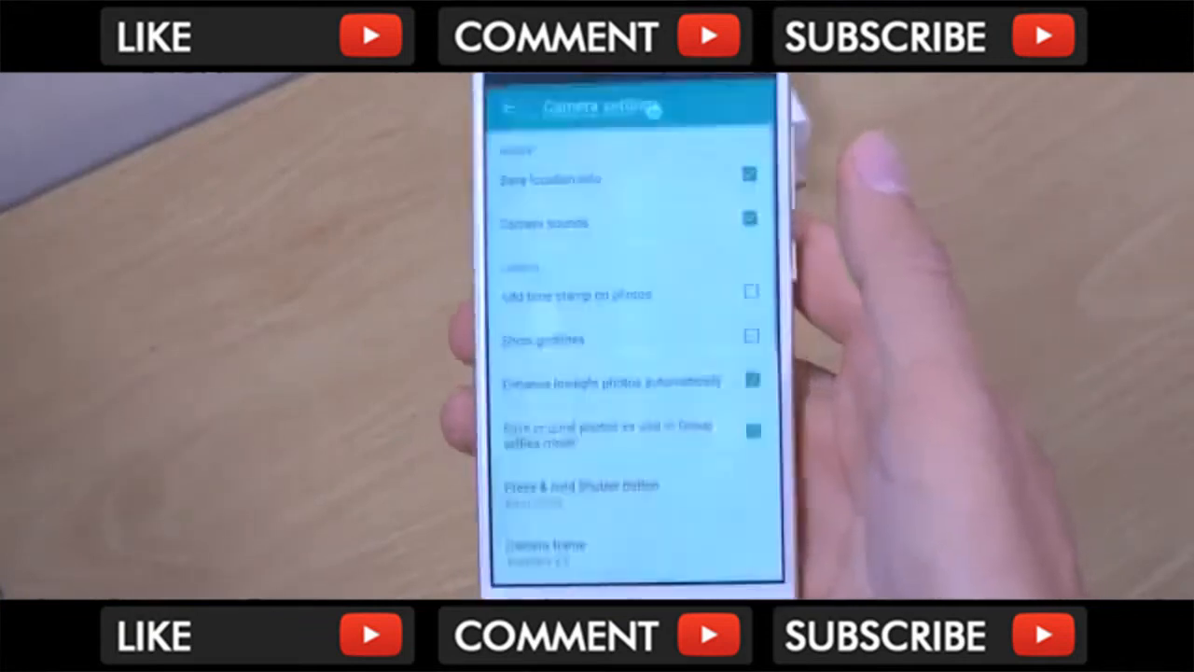